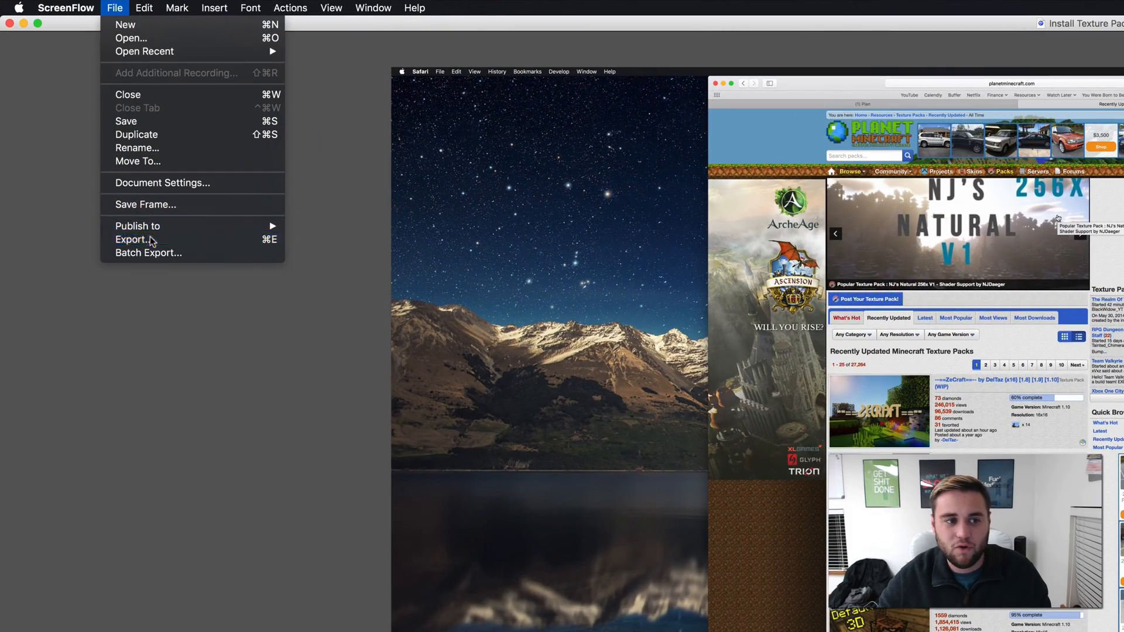
Bring up the export dialog for the Minecraft texture pack video (MP4 to Desktop, Web - High preset).
left_click(134, 238)
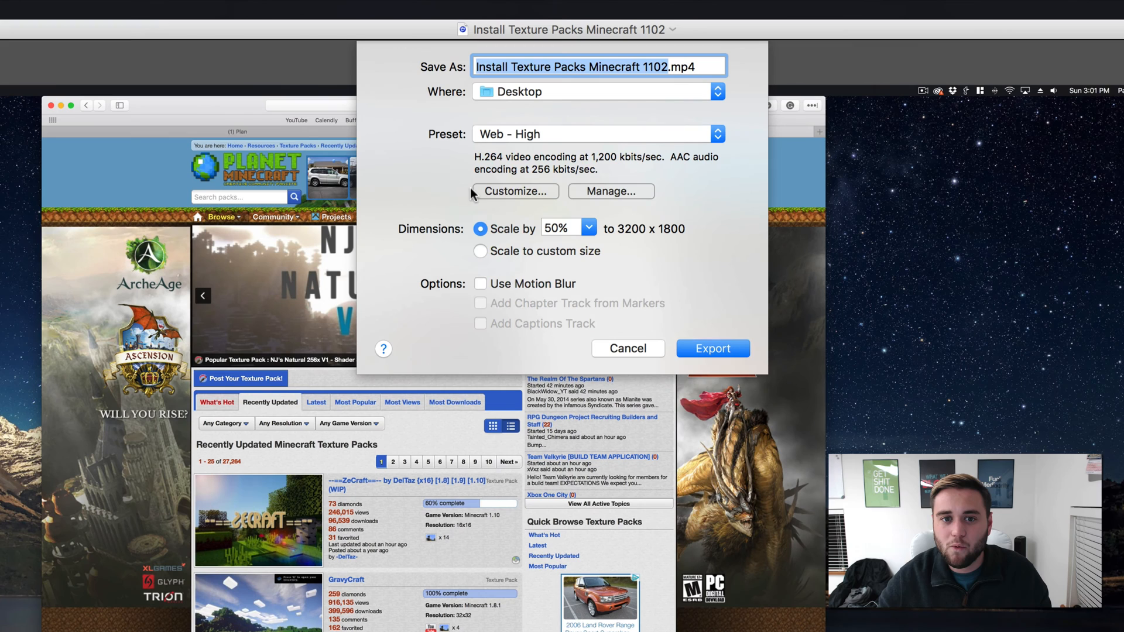
Customize the Web - High preset to an H.264 datarate of 35,000 kbits/sec at 30 fps.
left_click(514, 190)
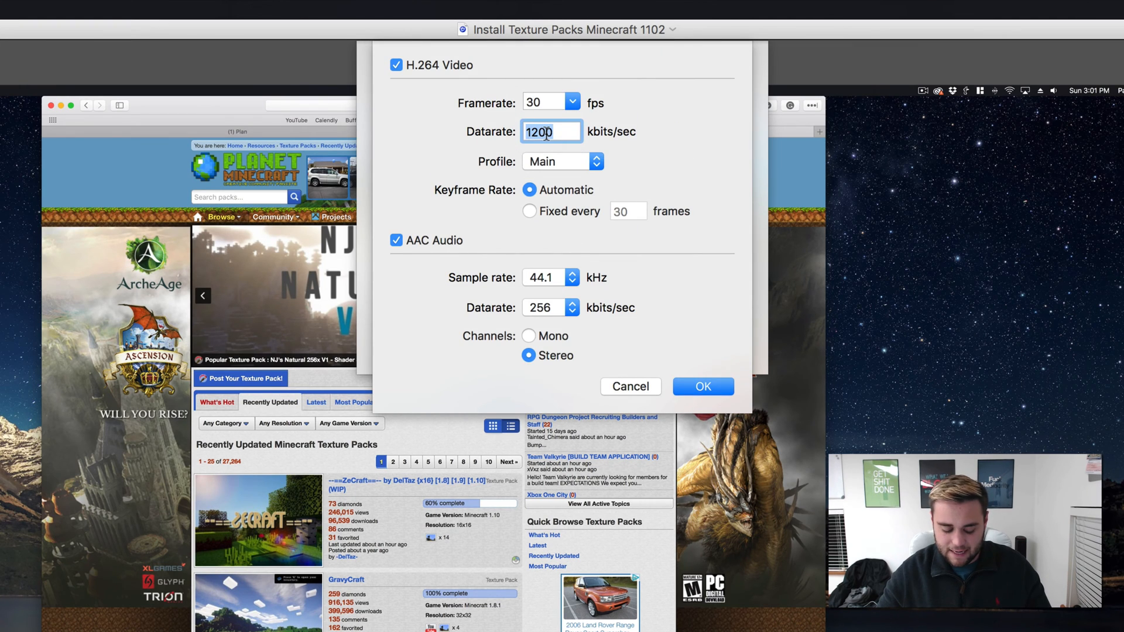
type("35000")
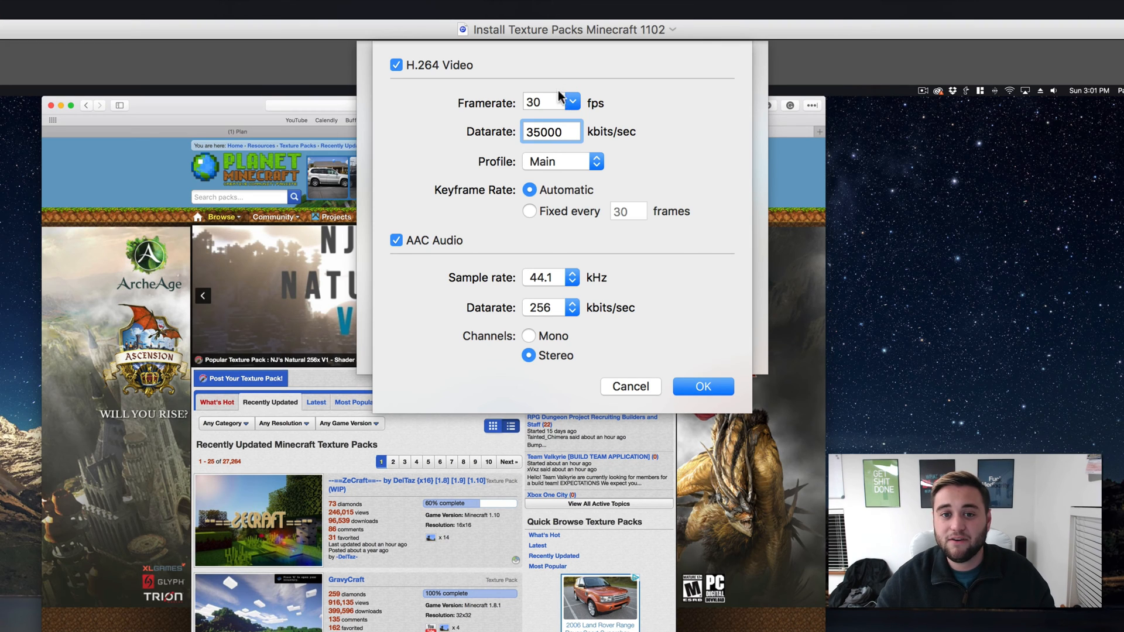
left_click(571, 103)
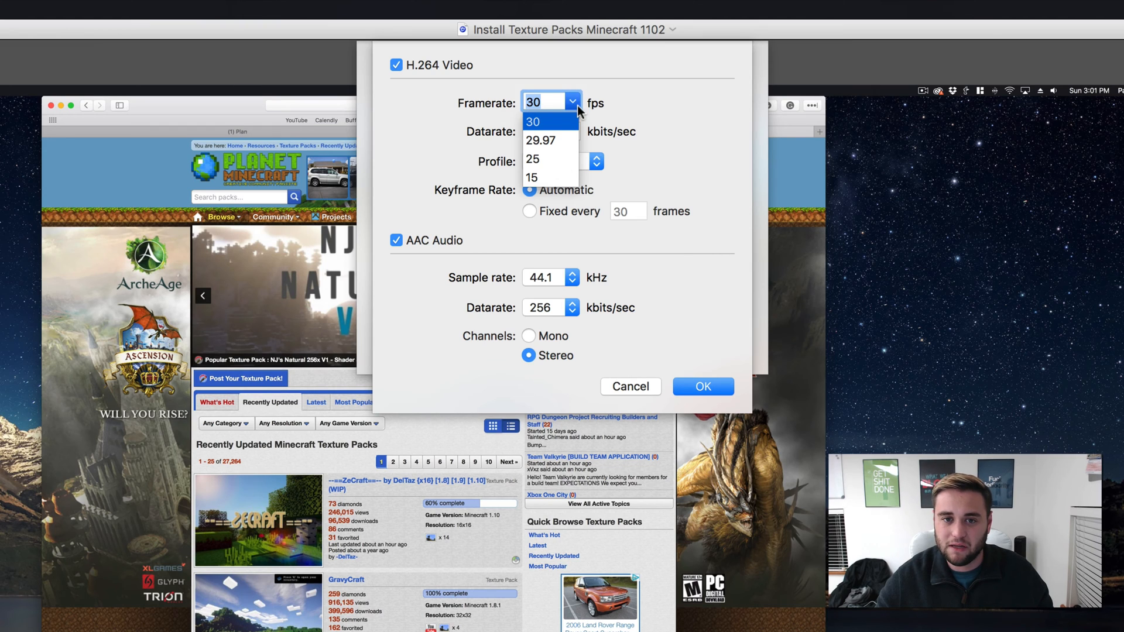
left_click(534, 120)
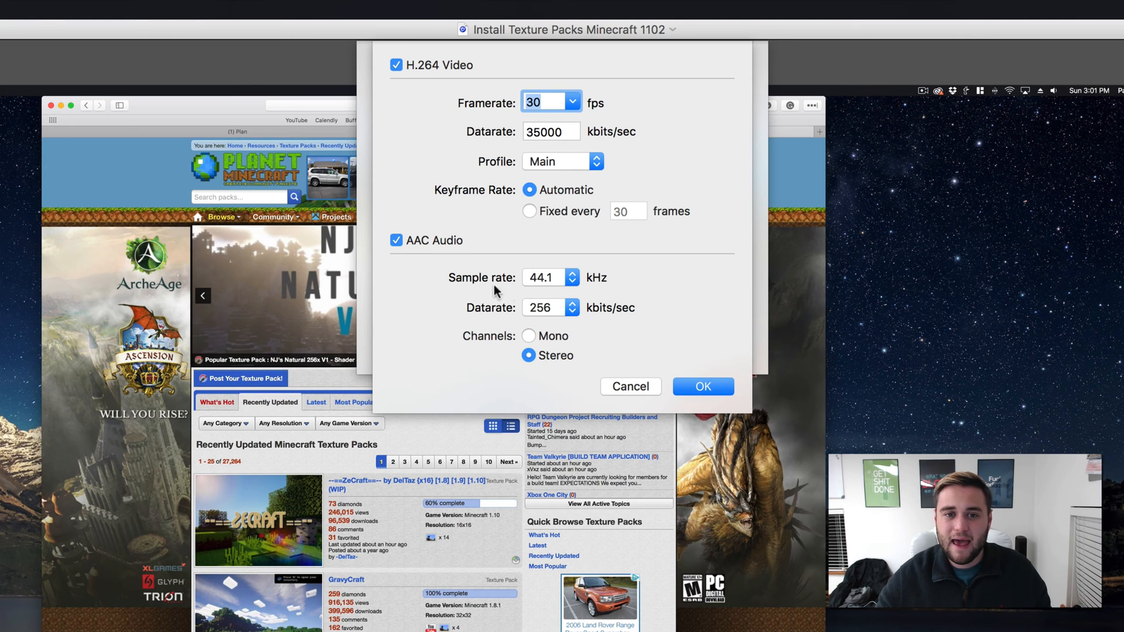
mouse_move(718, 388)
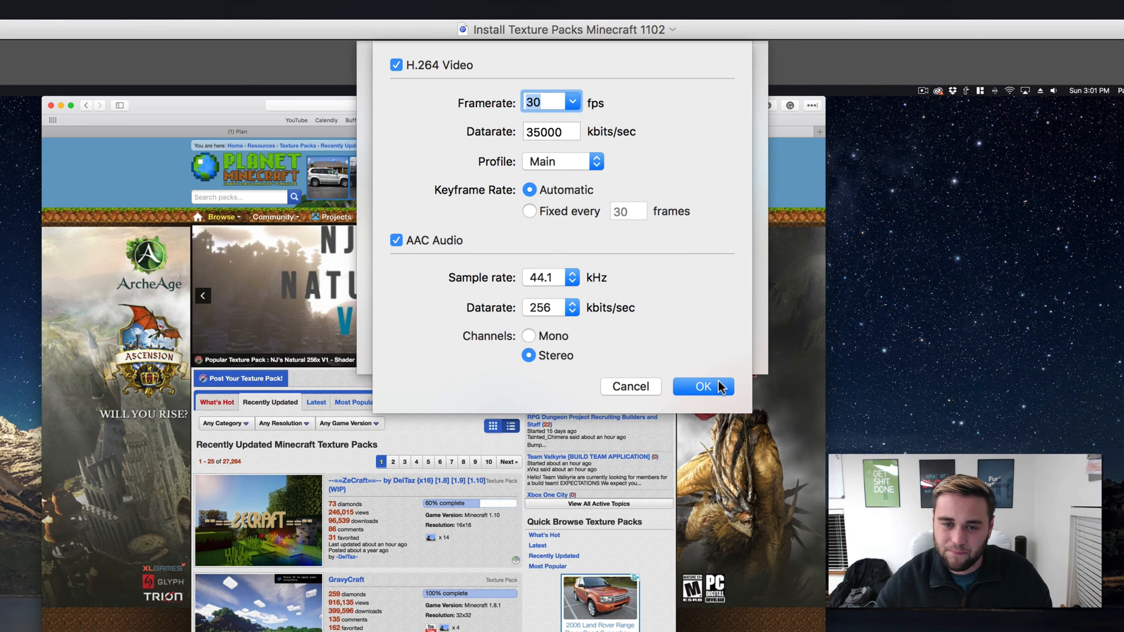
left_click(702, 386)
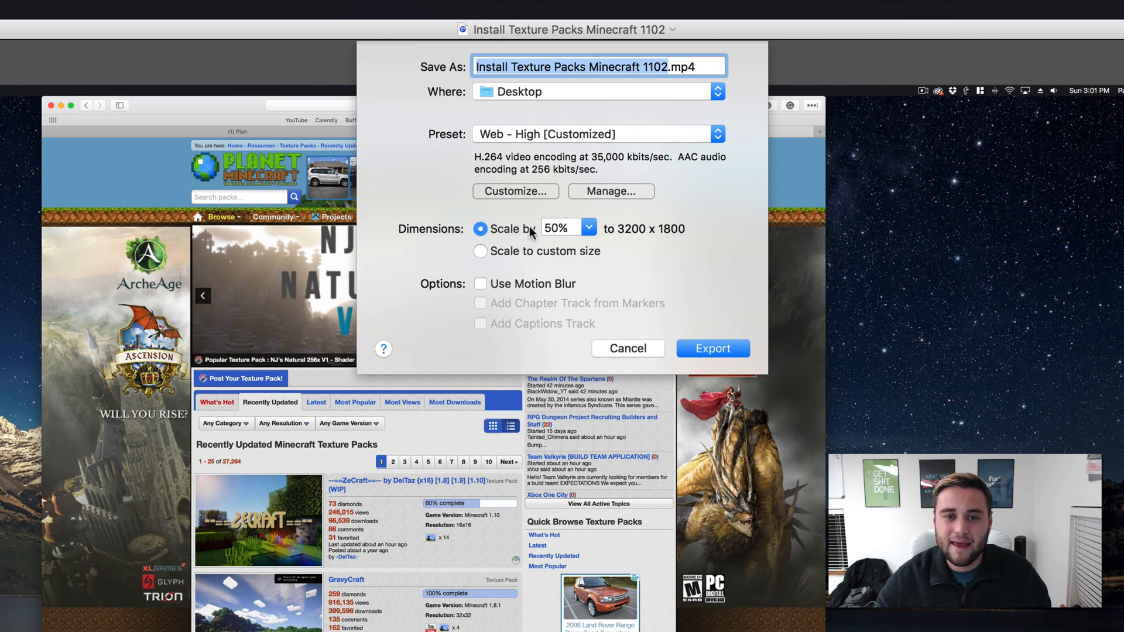
Scale the output to a custom 3840 × 2160 size and start the export.
left_click(480, 251)
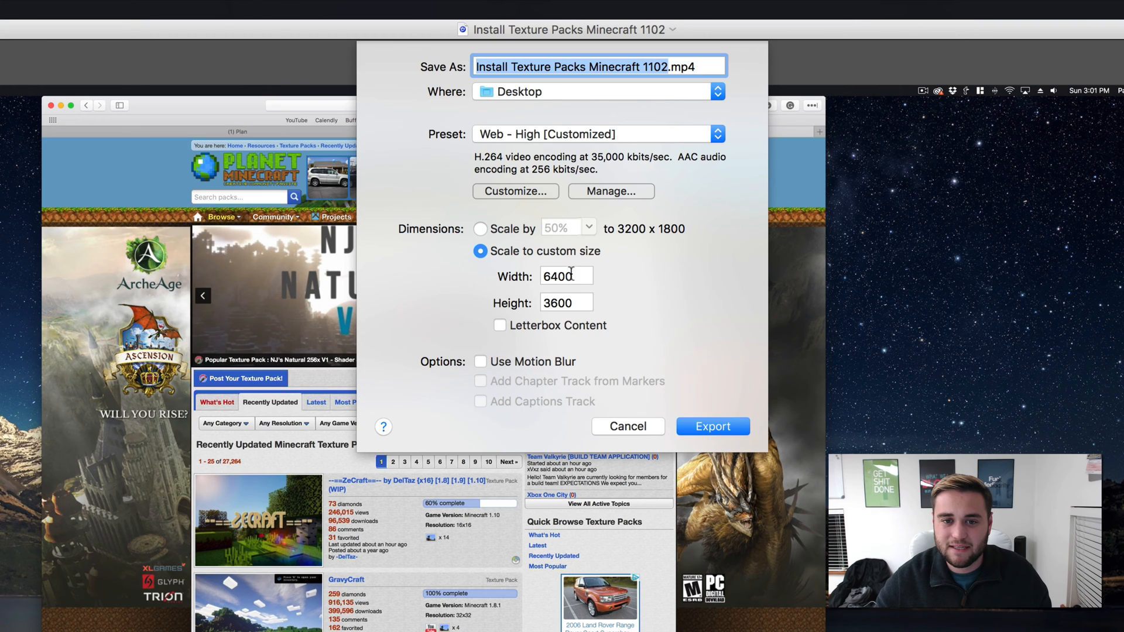
left_click(565, 276)
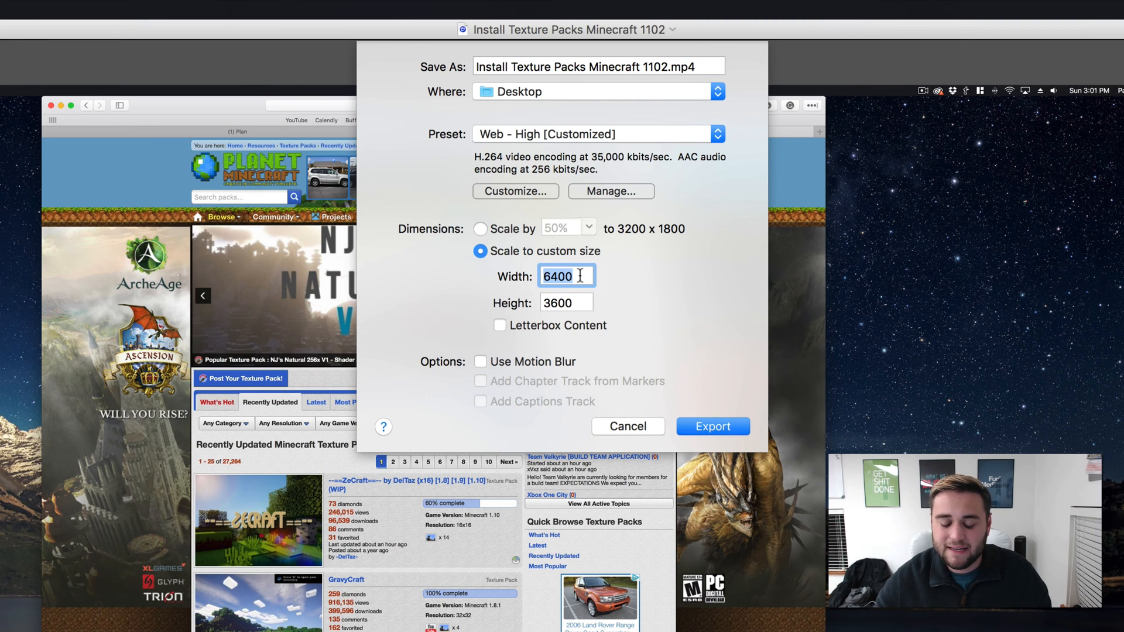
type("38")
left_click(566, 302)
type("2")
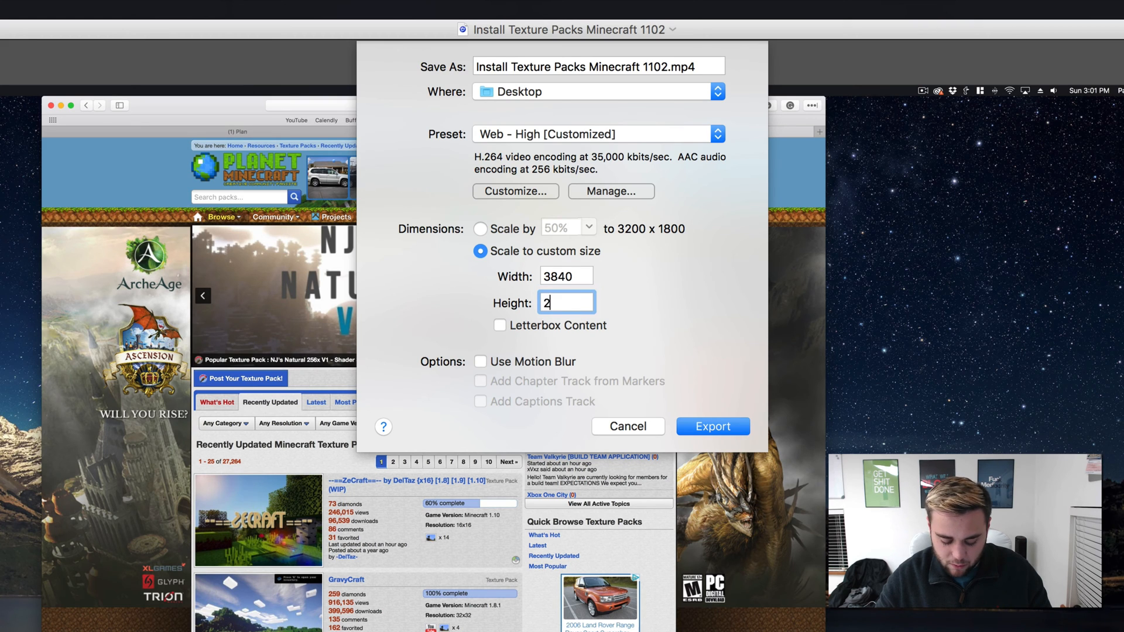
type("160")
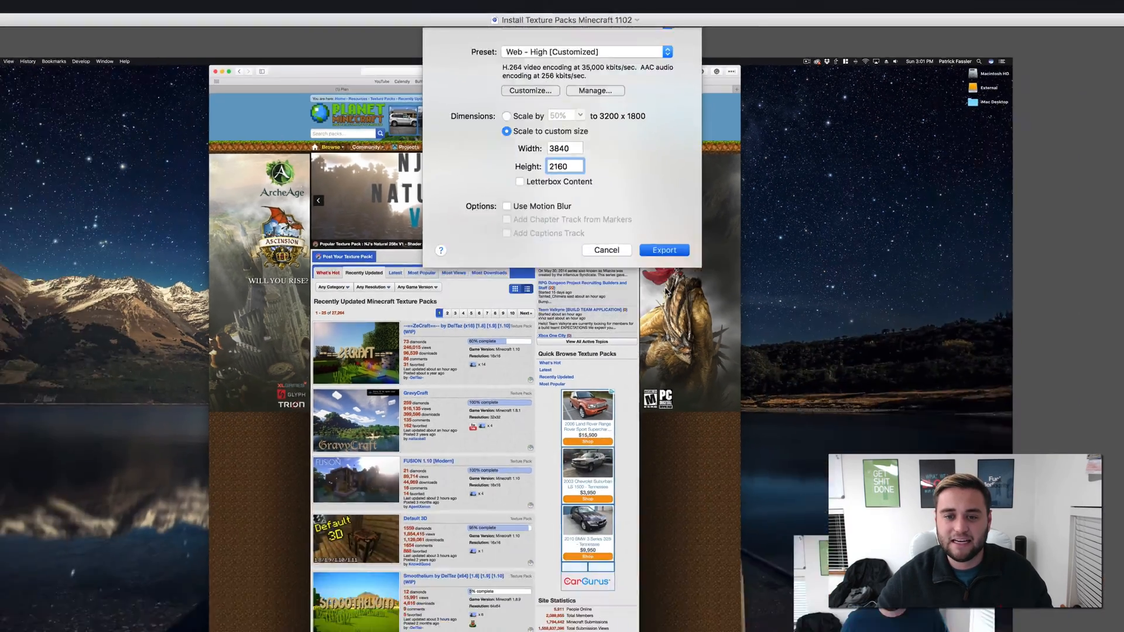
left_click(663, 251)
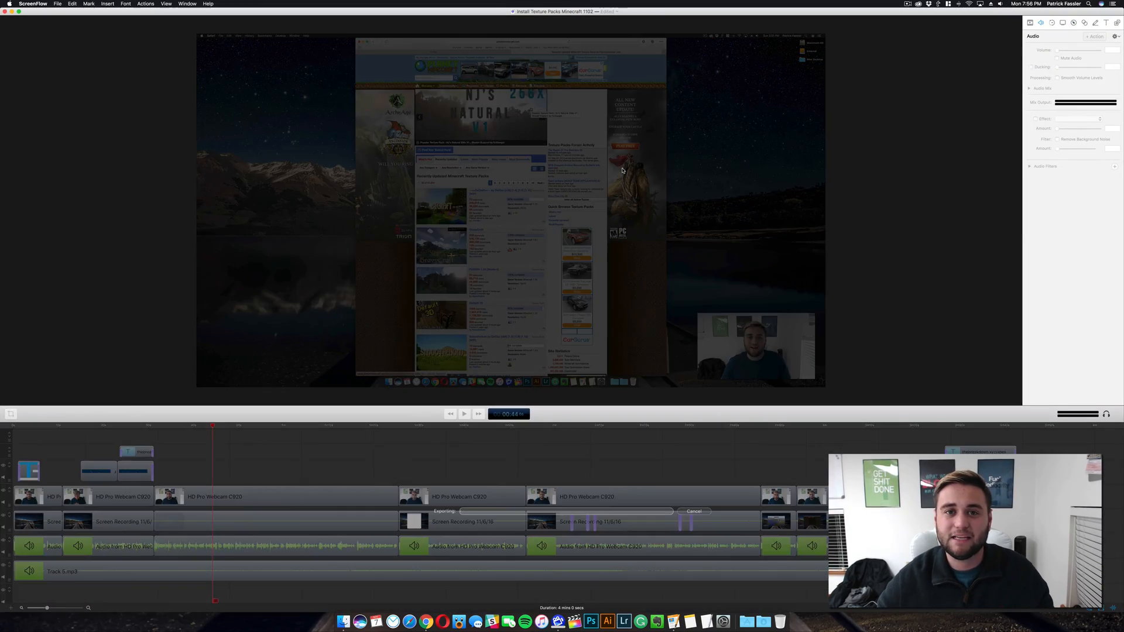